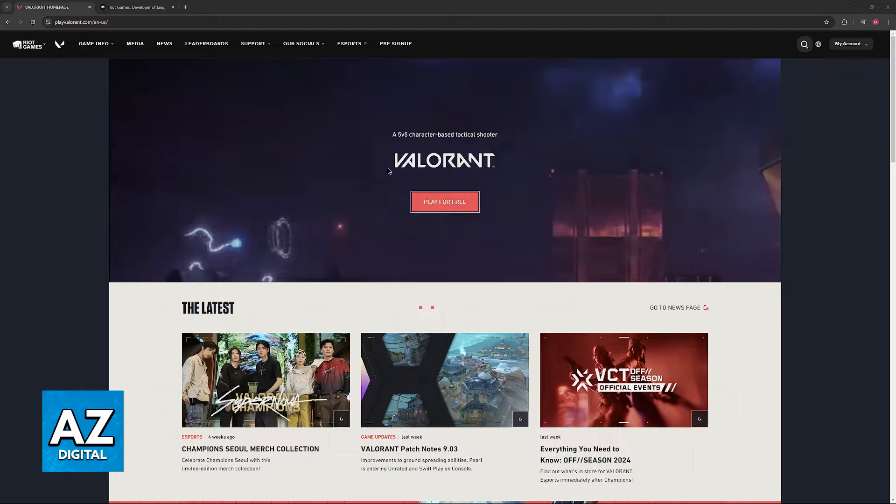
Step: Go to the Riot Games tab and reach Account Management via My Account > Settings
{"action": "scroll", "scroll_direction": "down", "scroll_amount": 3}
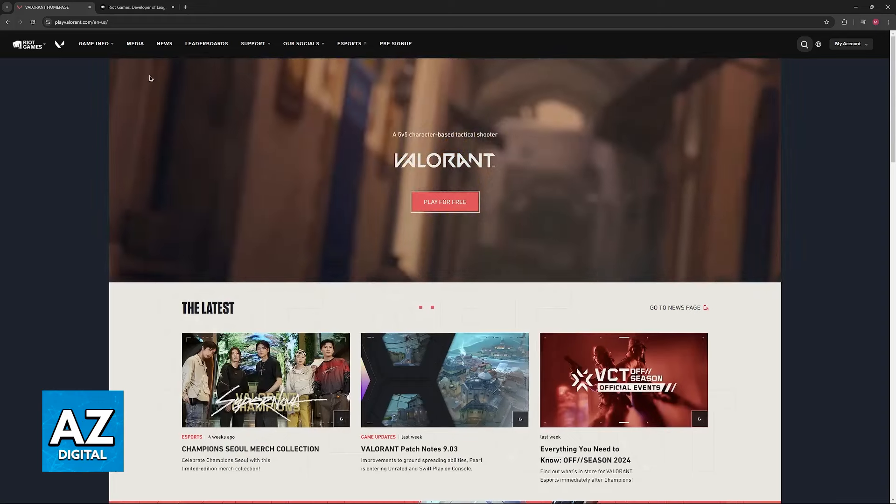
{"action": "left_click", "coordinate": [135, 7]}
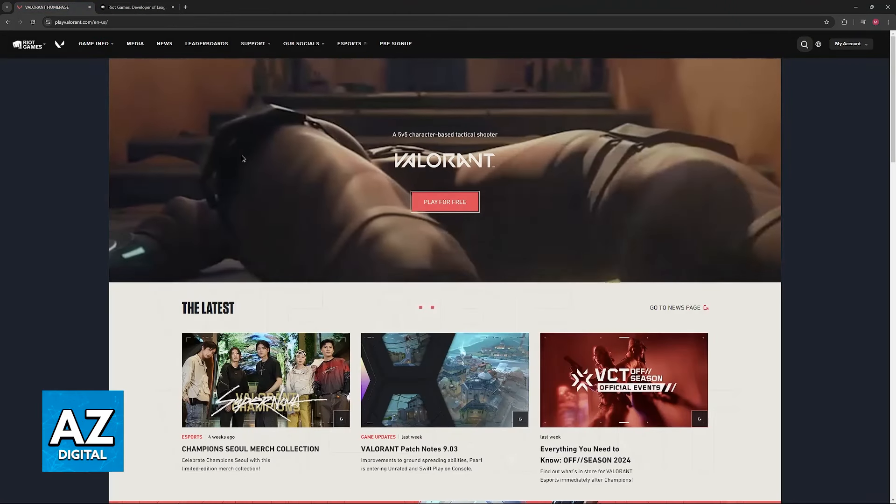
{"action": "left_click", "coordinate": [135, 7]}
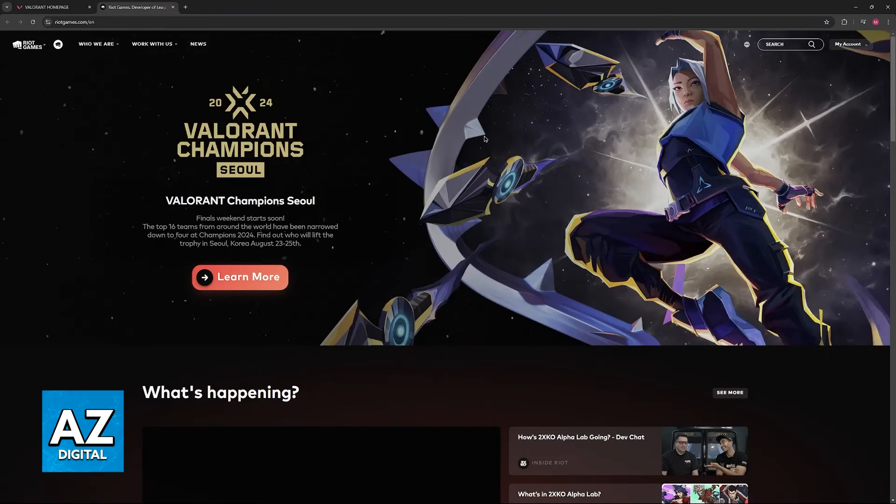
{"action": "mouse_move", "coordinate": [543, 151]}
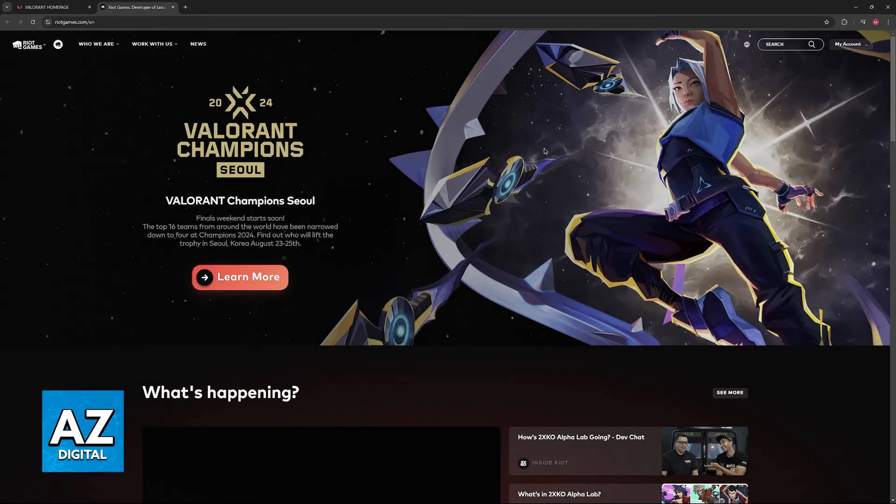
{"action": "left_click", "coordinate": [850, 44]}
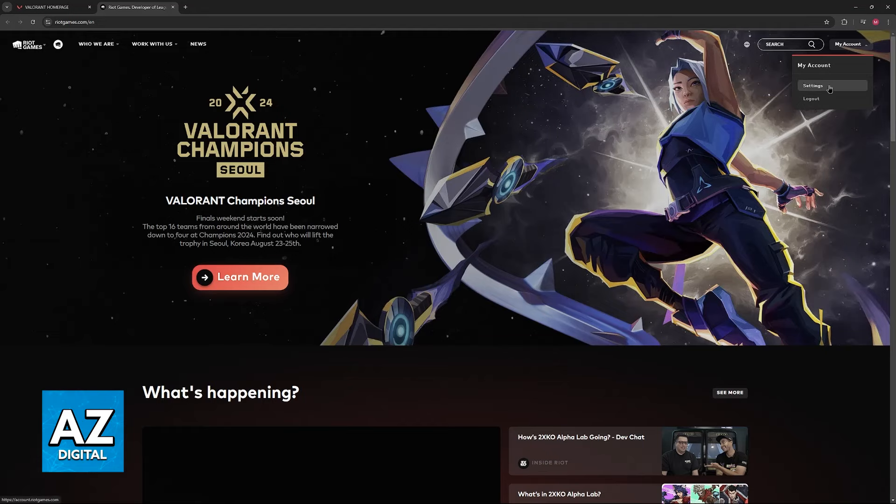
{"action": "left_click", "coordinate": [812, 87]}
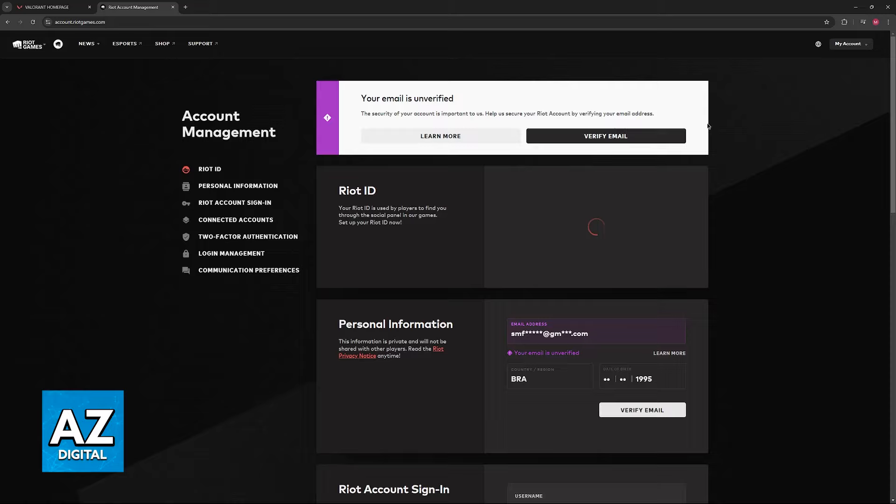
Step: Scroll down Account Management to the Connected Accounts panel showing Google linked
{"action": "scroll", "scroll_direction": "down", "scroll_amount": 3}
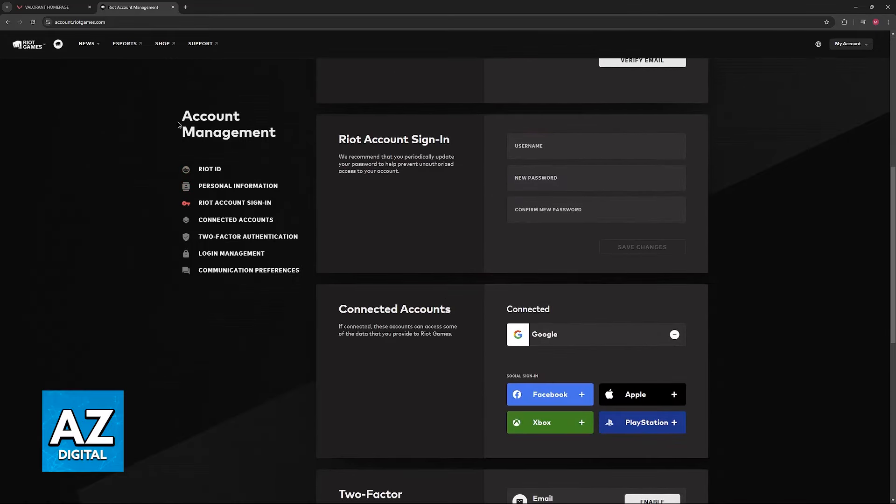
{"action": "scroll", "scroll_direction": "down", "scroll_amount": 3}
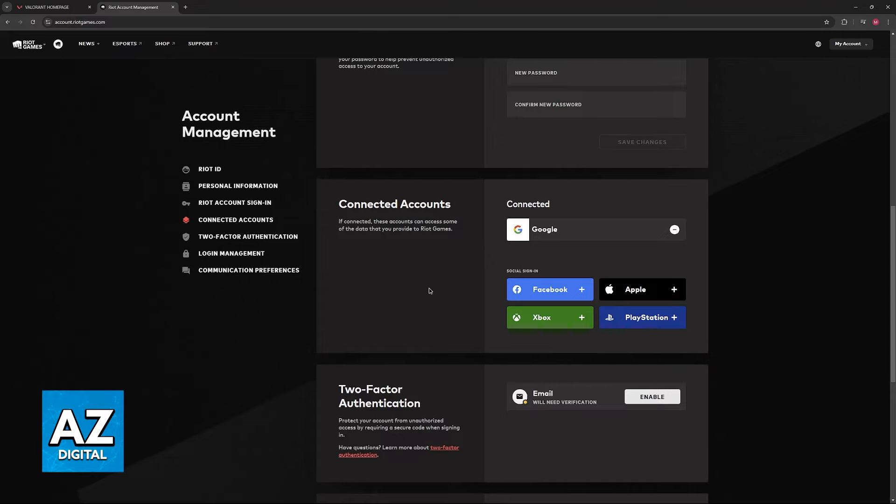
{"action": "mouse_move", "coordinate": [456, 284]}
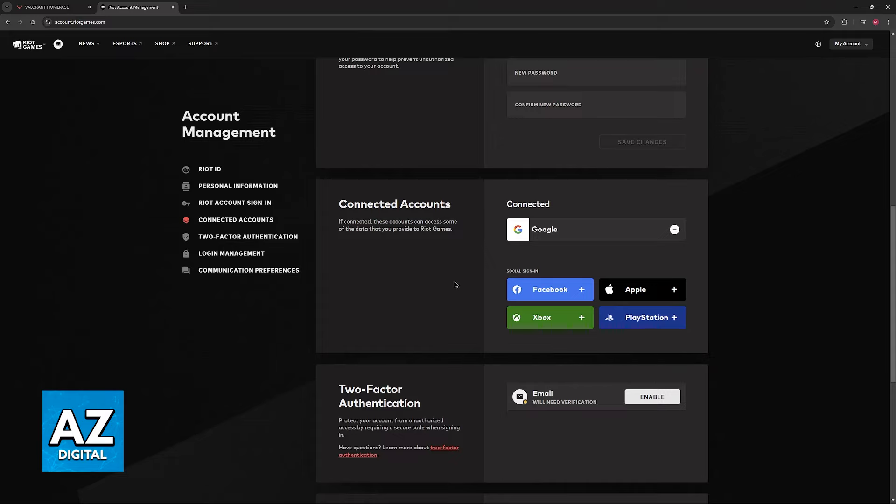
{"action": "mouse_move", "coordinate": [559, 274]}
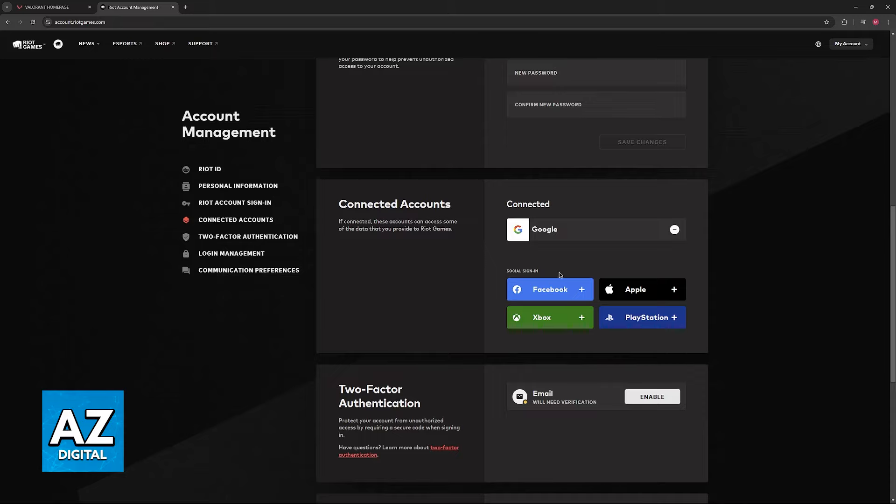
{"action": "mouse_move", "coordinate": [567, 384]}
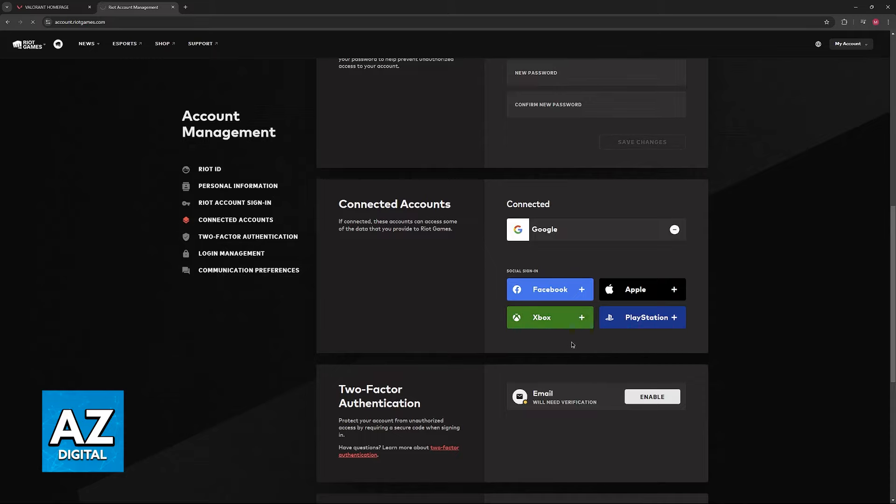
Step: Link the Xbox profile under Social Sign-In and dismiss the success dialog with Continue
{"action": "left_click", "coordinate": [549, 317]}
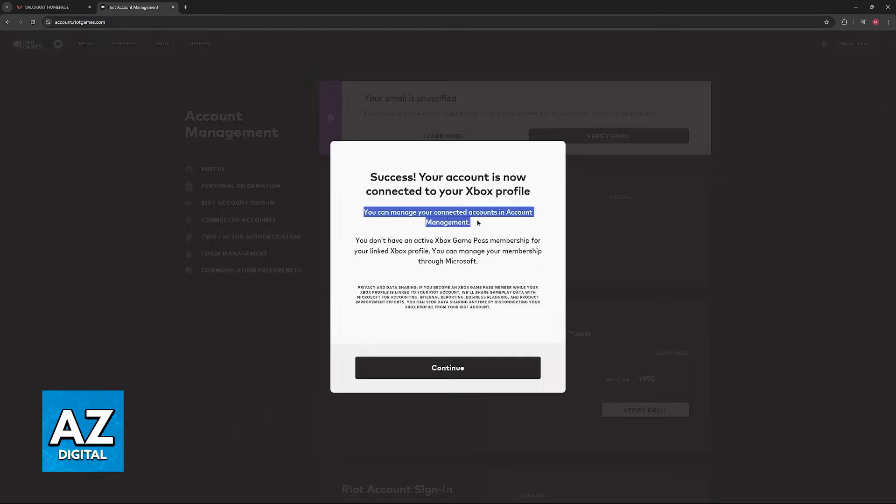
{"action": "mouse_move", "coordinate": [350, 394]}
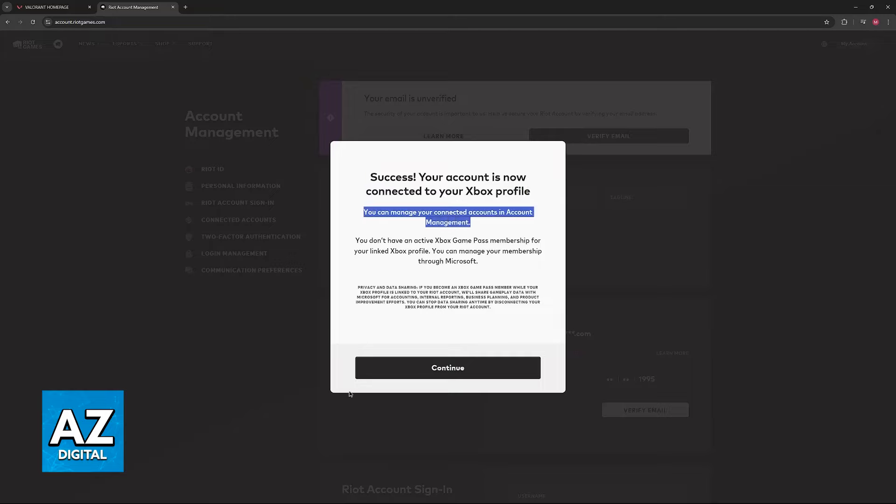
{"action": "mouse_move", "coordinate": [626, 301]}
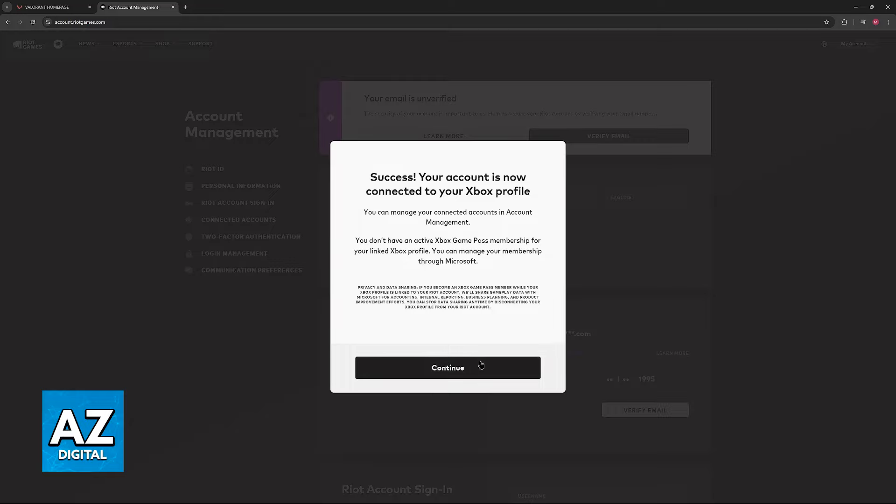
{"action": "mouse_move", "coordinate": [481, 366]}
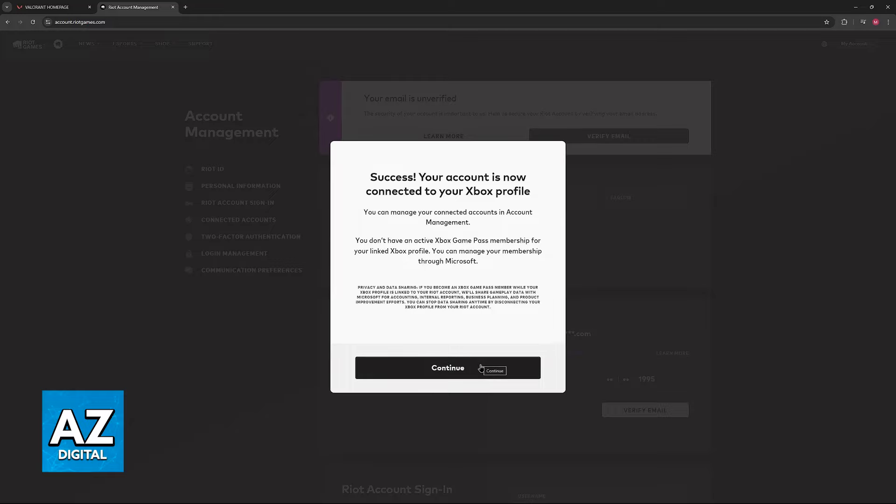
{"action": "left_click", "coordinate": [447, 367]}
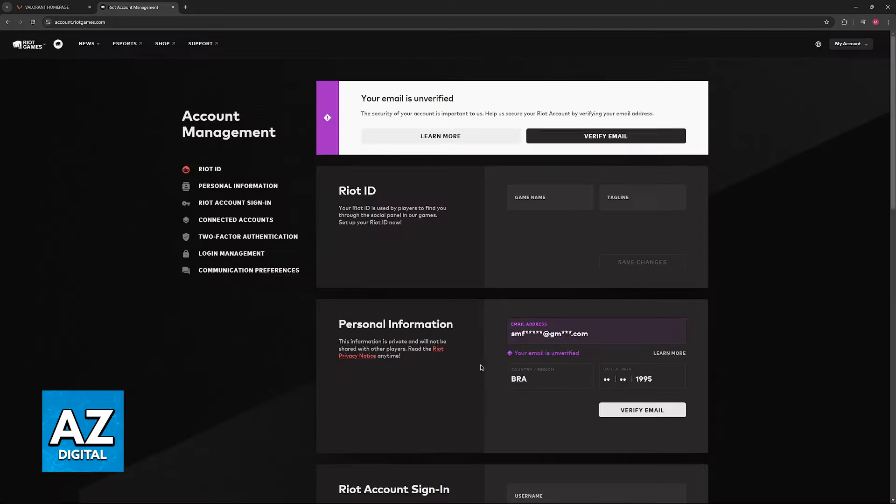
Step: Remove Xbox from Connected Accounts and confirm with Yes, Disconnect
{"action": "scroll", "scroll_direction": "down", "scroll_amount": 3}
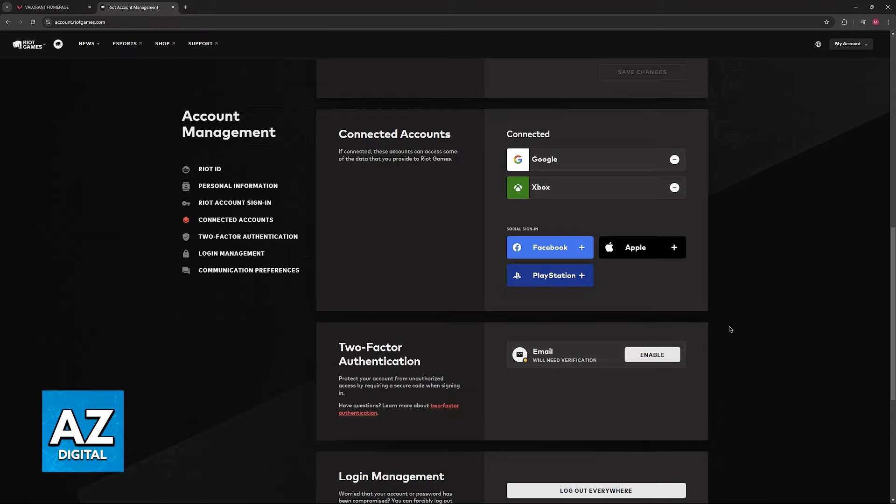
{"action": "left_click", "coordinate": [674, 188]}
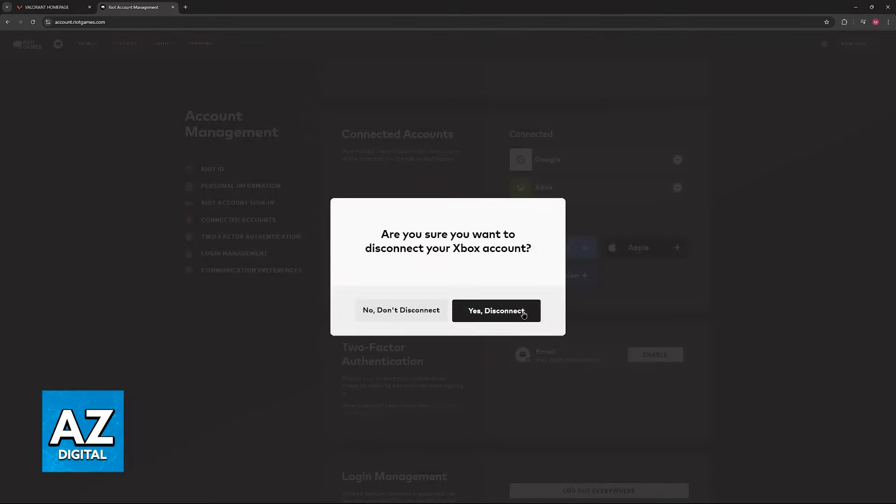
{"action": "left_click", "coordinate": [496, 309]}
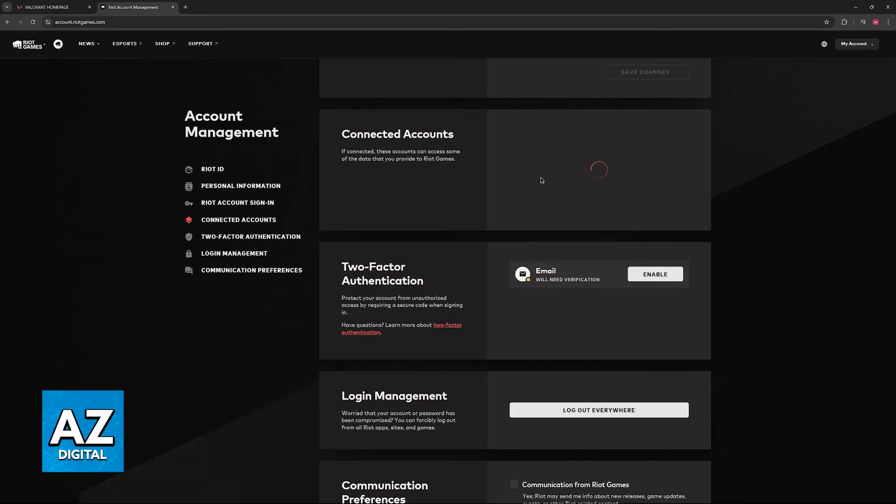